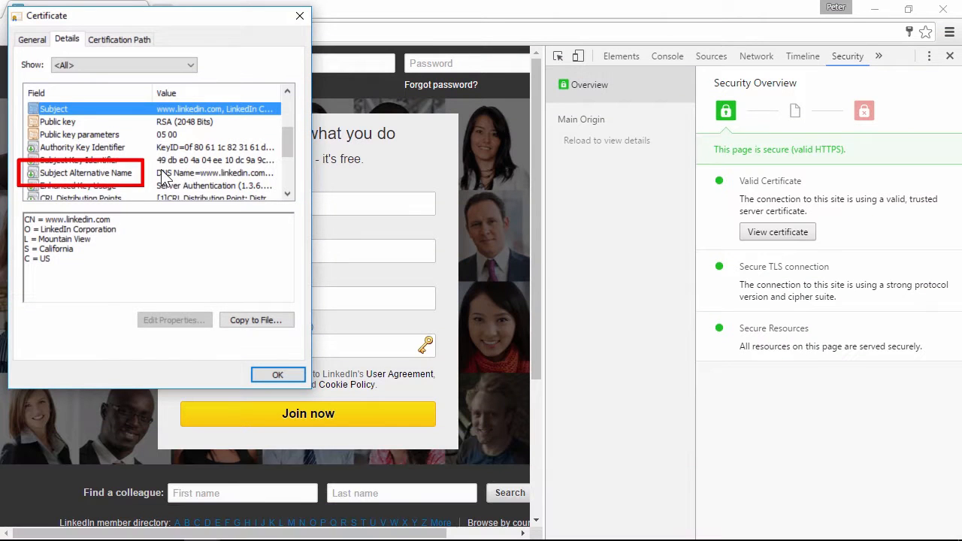
Step: Show the LinkedIn certificate's Subject Alternative Name value in the Details list
{"action": "left_click", "coordinate": [86, 173]}
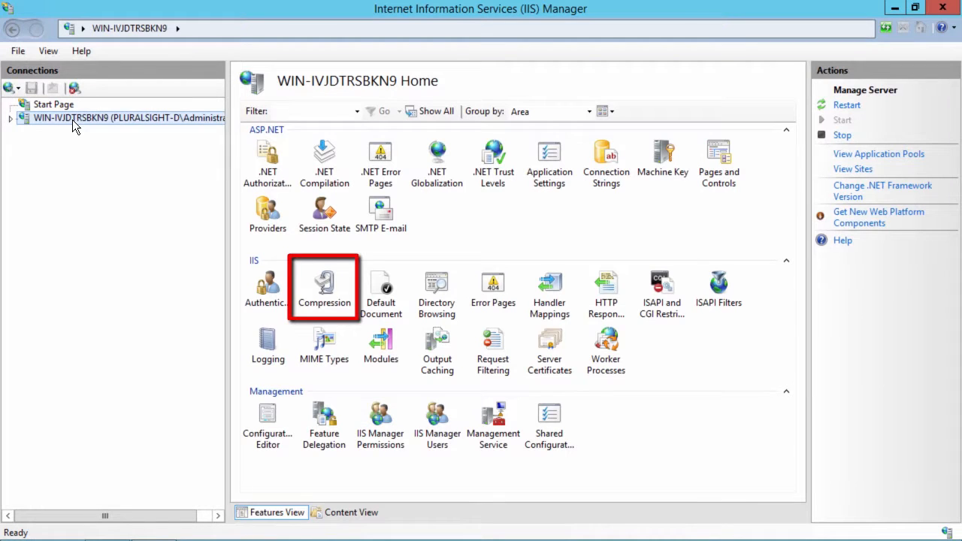
Step: View the .NET v2.0 application pool's Advanced Settings, revealing identity NWT\SQLAccount
{"action": "right_click", "coordinate": [268, 176]}
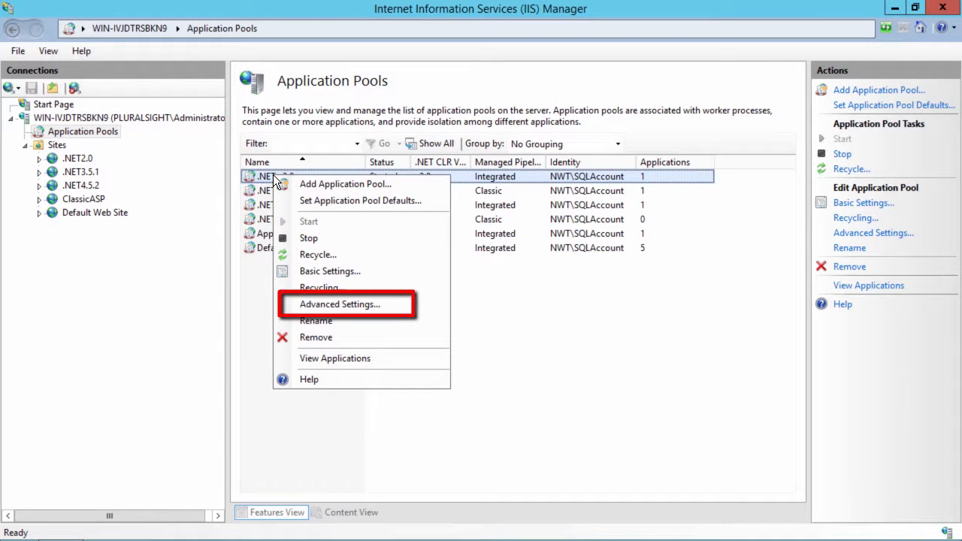
{"action": "left_click", "coordinate": [339, 304]}
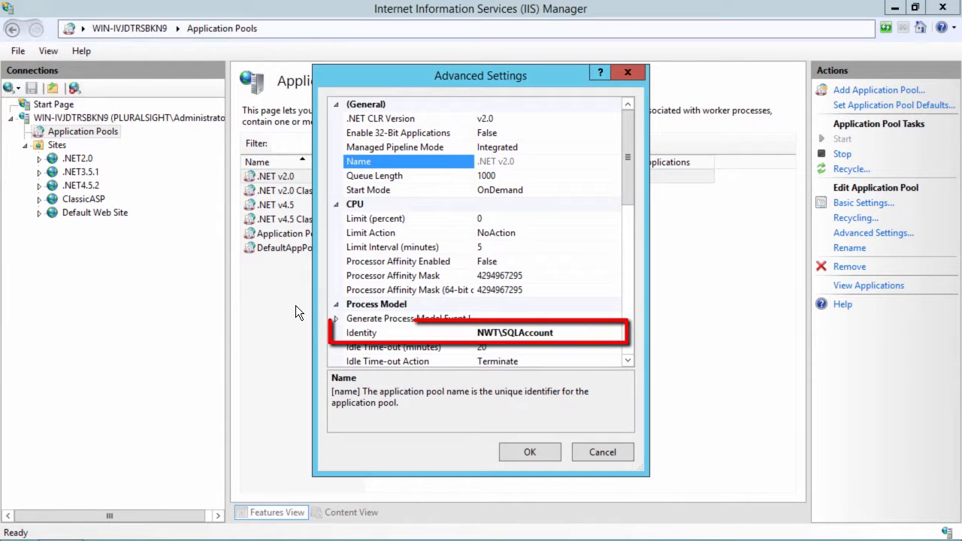